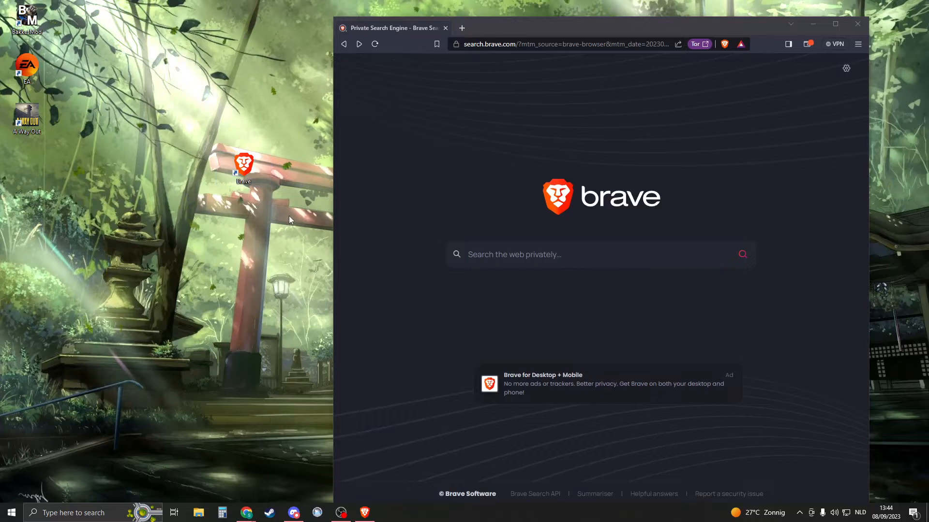
pyautogui.moveTo(244, 168)
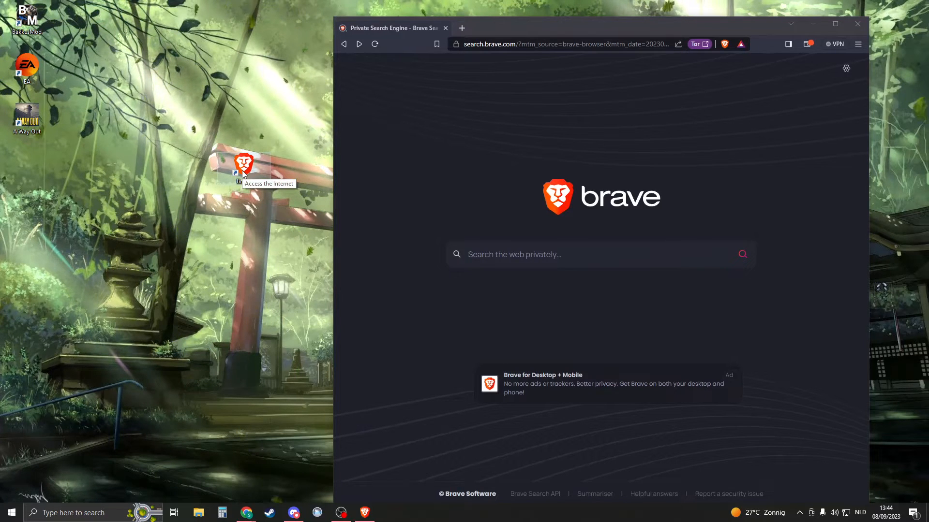
pyautogui.moveTo(481, 31)
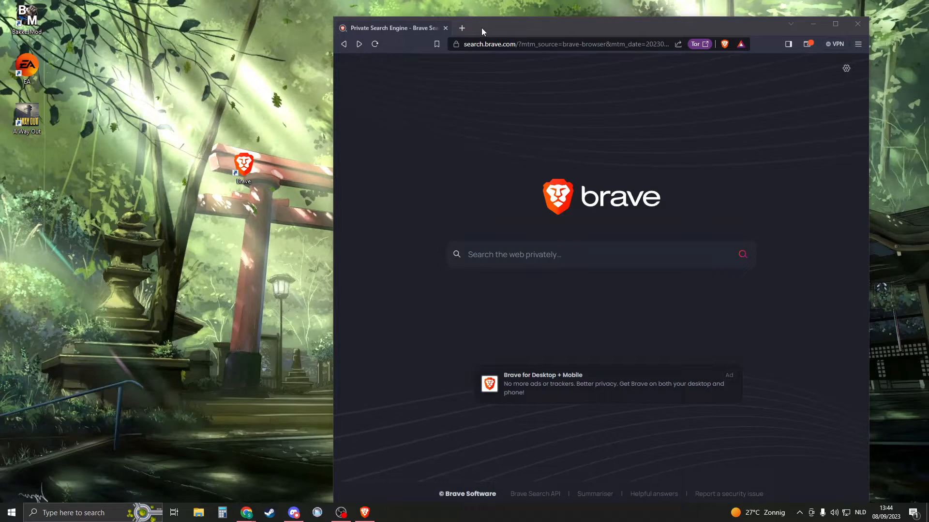
# - Search the web for 'youtbe' and open YouTube's home page from the results
pyautogui.click(834, 23)
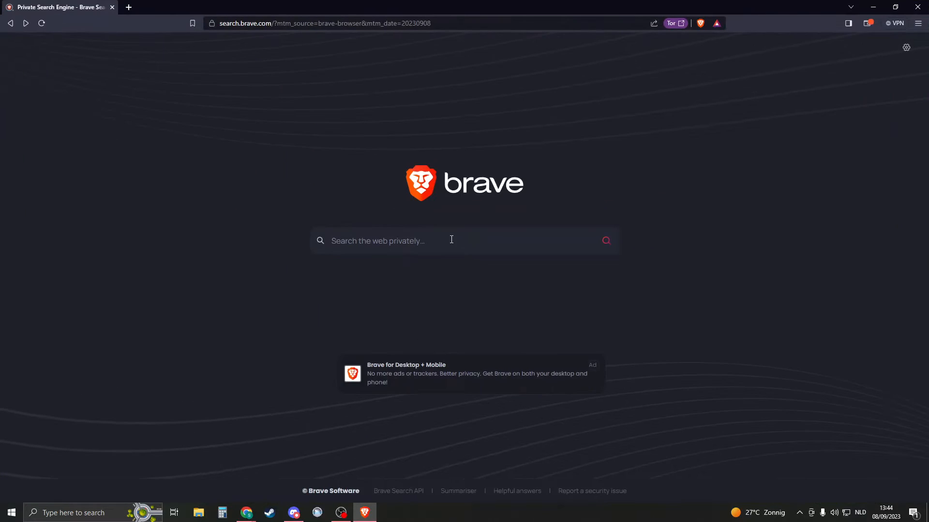
pyautogui.write('youtbe')
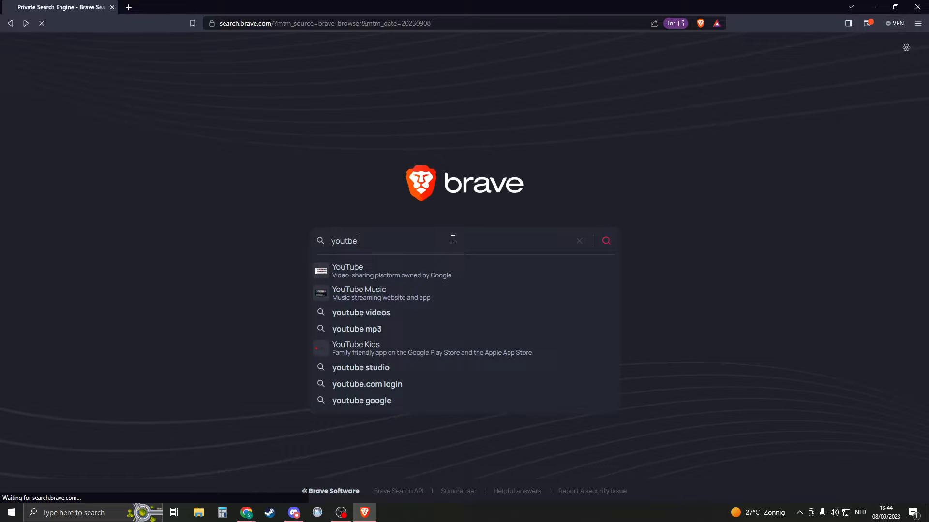
pyautogui.press('Return')
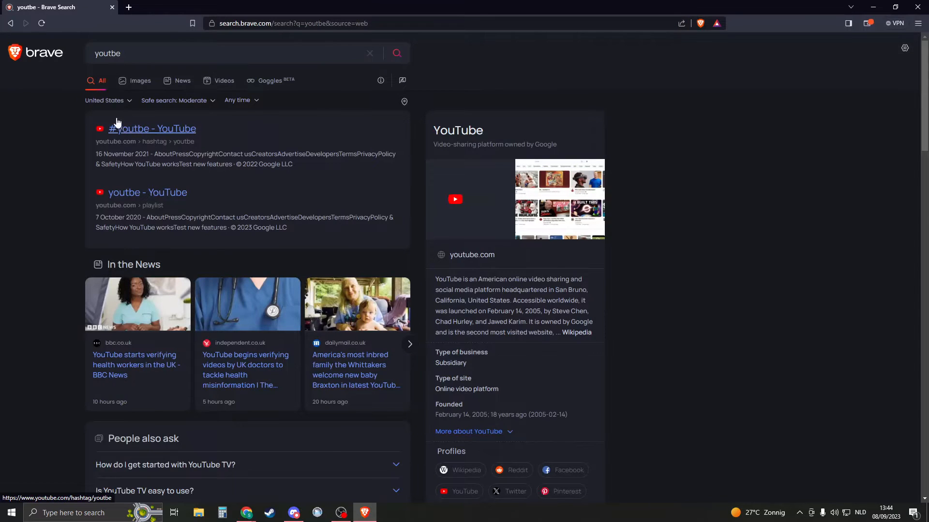
pyautogui.click(152, 128)
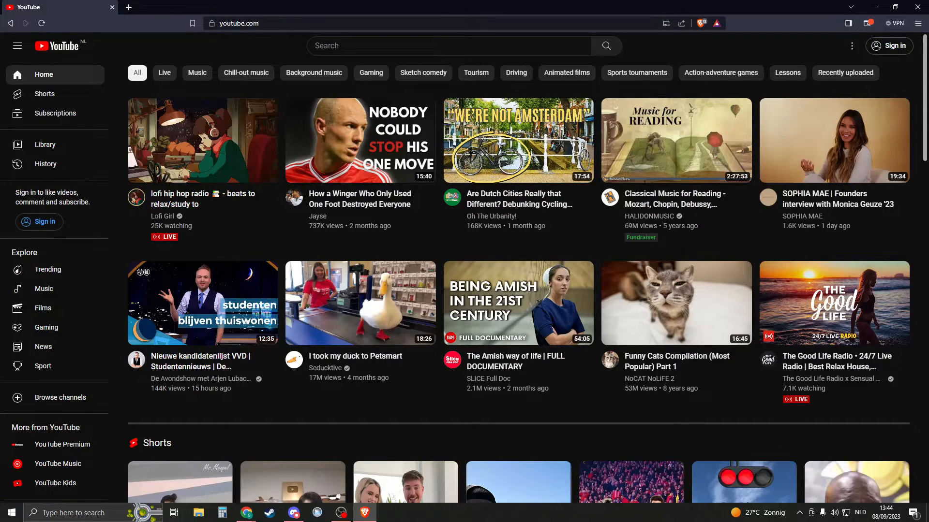
pyautogui.moveTo(894, 8)
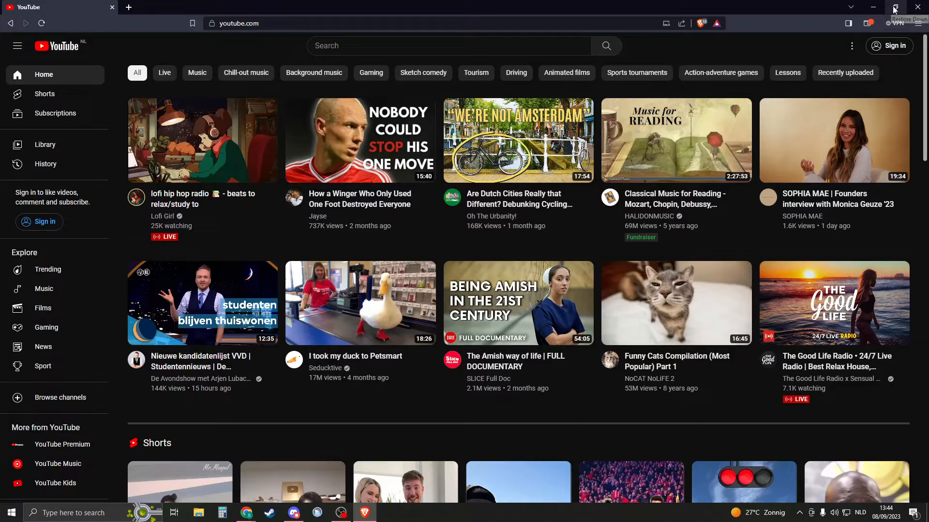
# - Drag the youtube.com address onto the desktop to create a YouTube shortcut beside Brave's
pyautogui.click(894, 7)
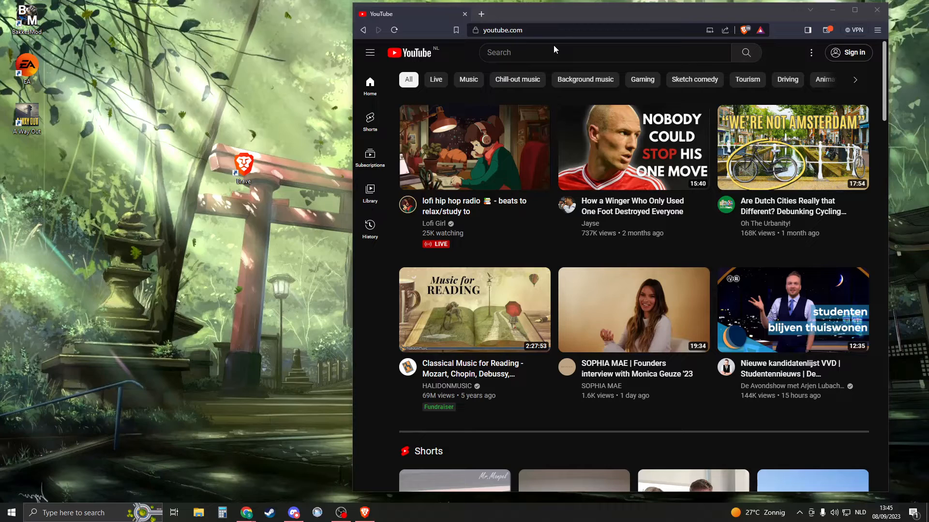
pyautogui.click(521, 30)
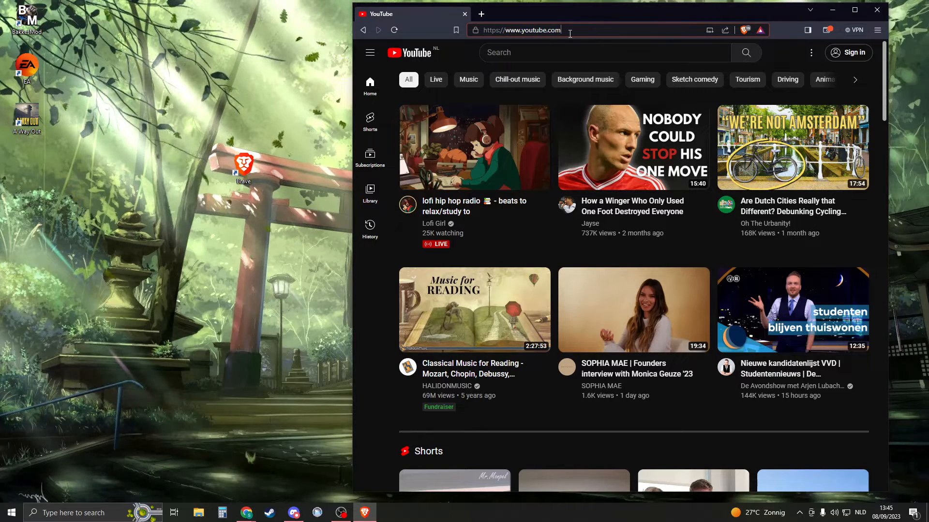
pyautogui.click(520, 30)
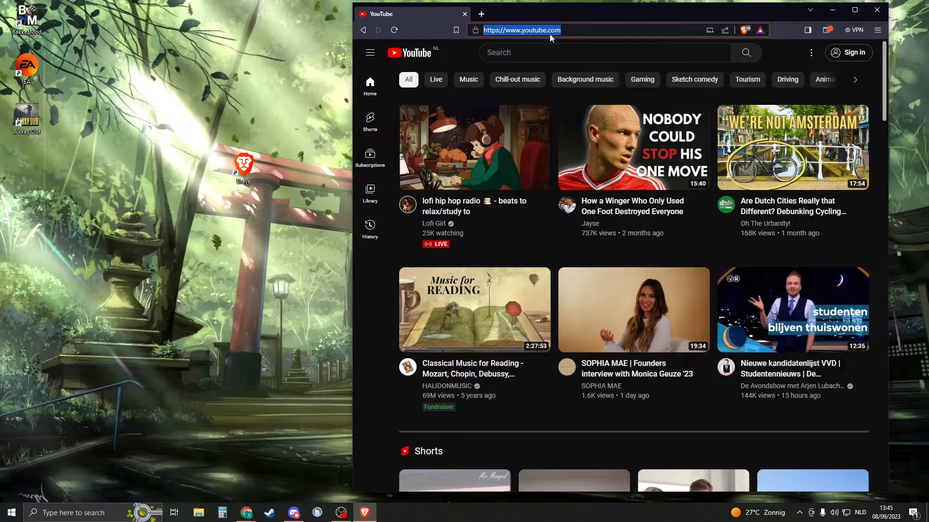
pyautogui.moveTo(468, 77)
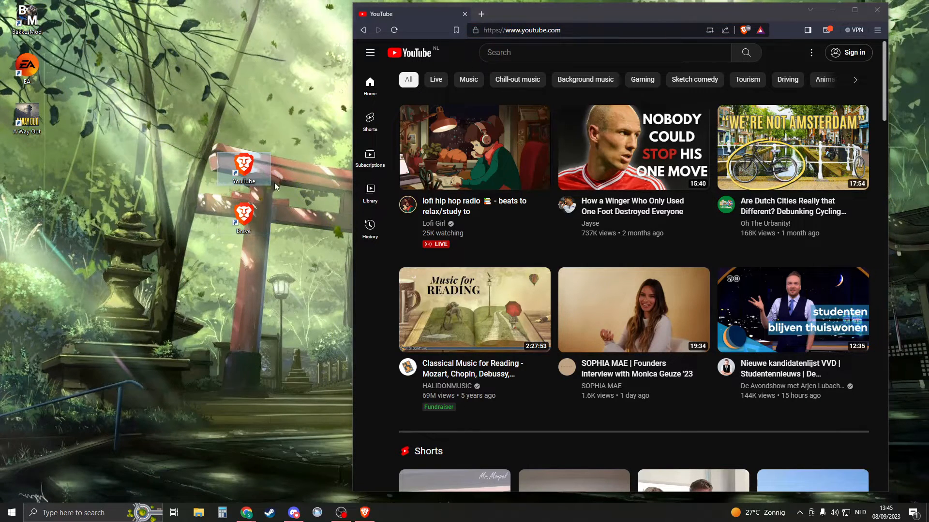
pyautogui.moveTo(242, 169); pyautogui.dragTo(243, 115)
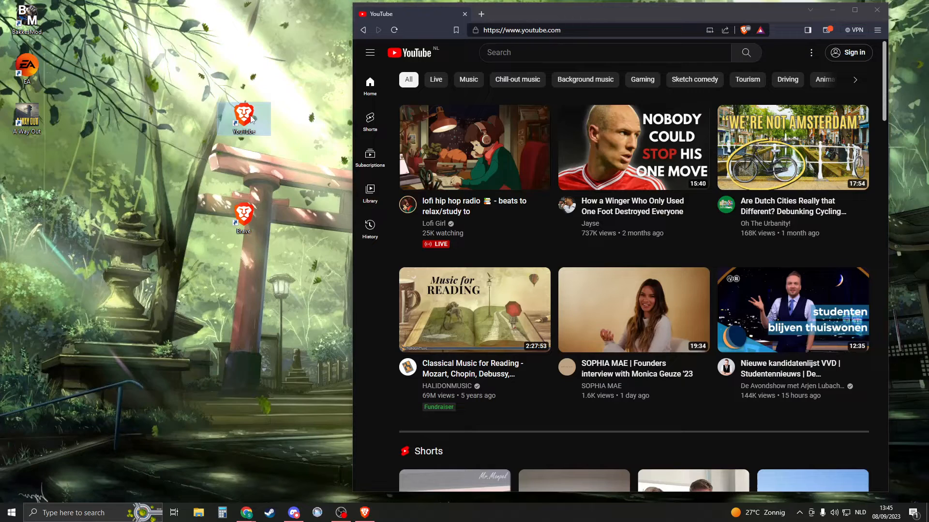
pyautogui.moveTo(244, 115)
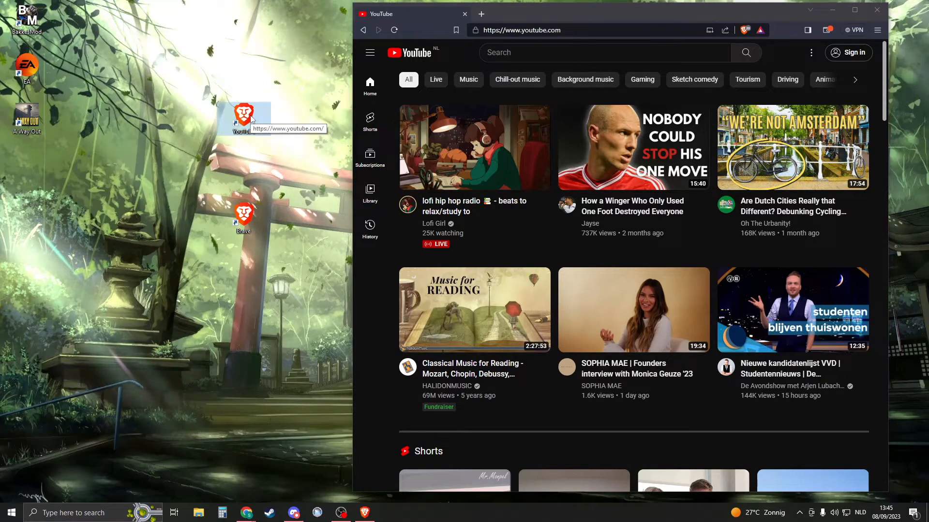
pyautogui.moveTo(764, 159)
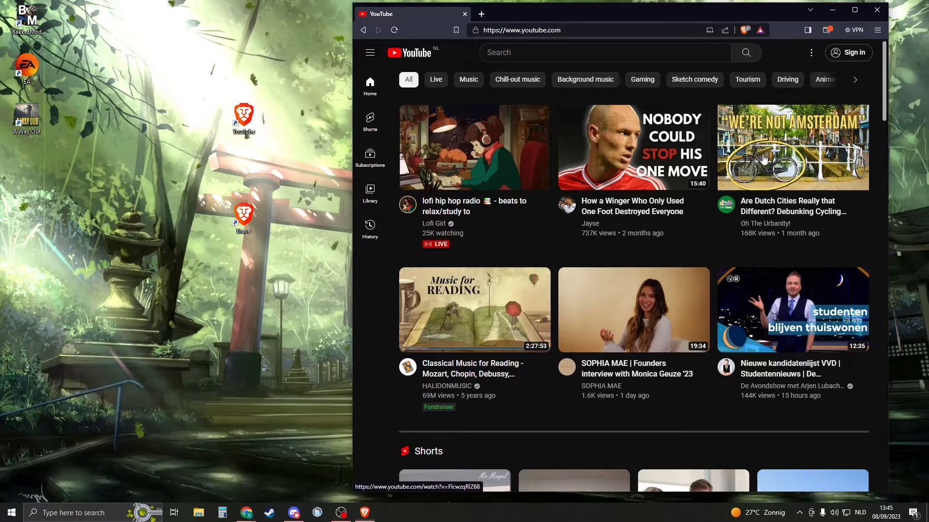
# - Open the 'Are Dutch Cities Really that Different?' video, add its desktop shortcut, and close Brave
pyautogui.click(792, 147)
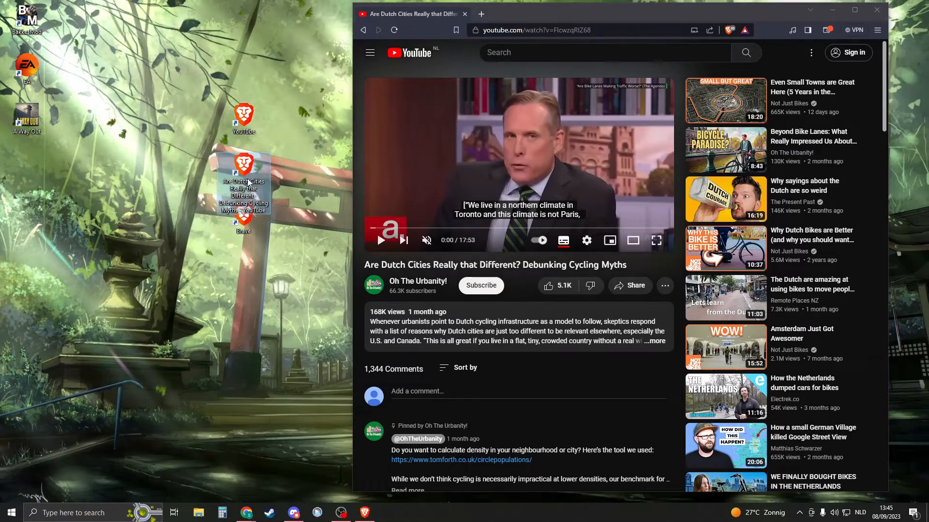
pyautogui.moveTo(494, 148)
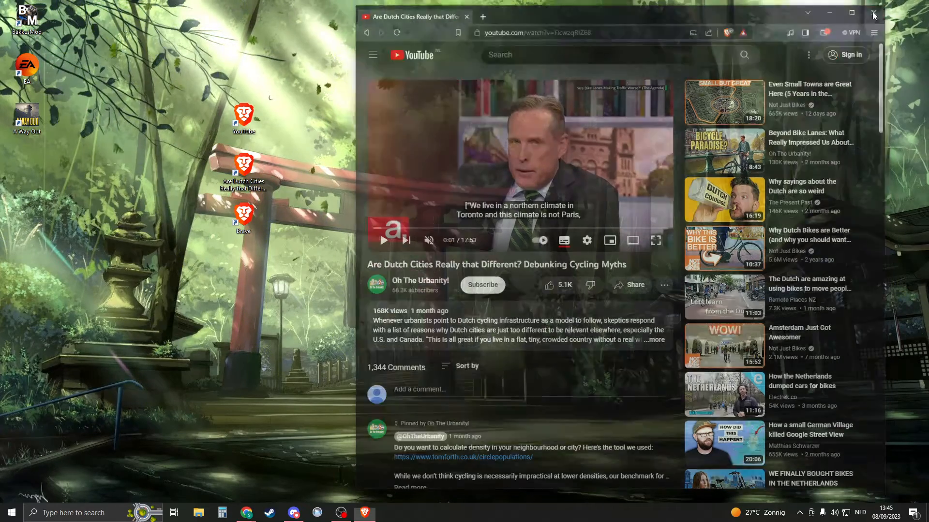
pyautogui.click(872, 13)
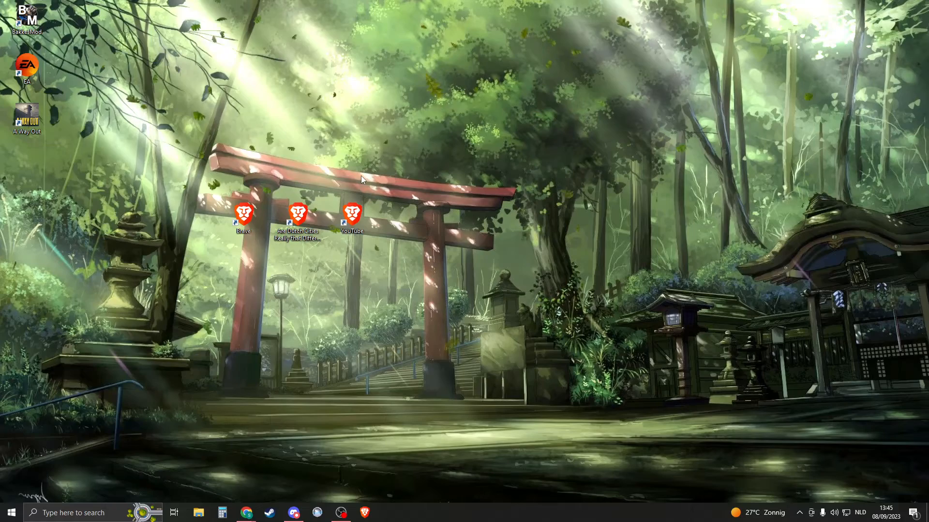
# - Confirm Brave as the default web browser in Settings' Default apps, then close Settings
pyautogui.click(70, 513)
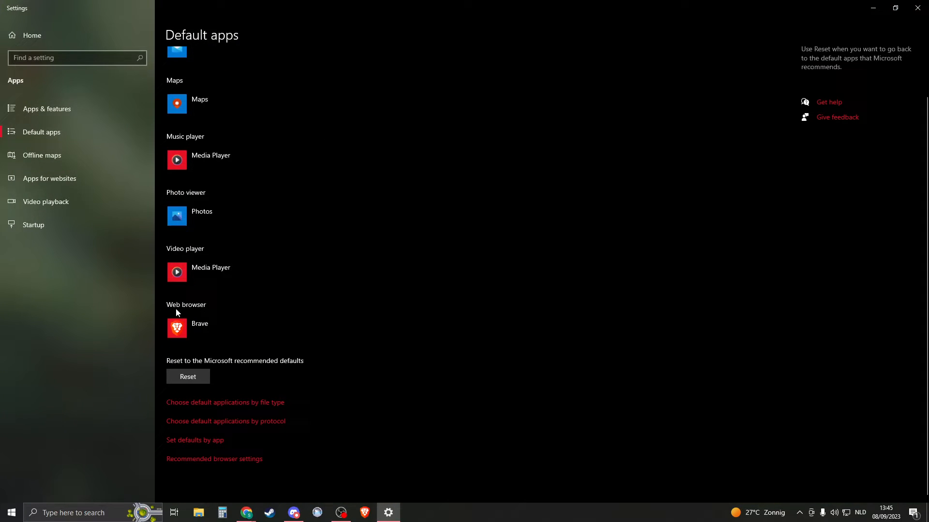
pyautogui.moveTo(199, 328)
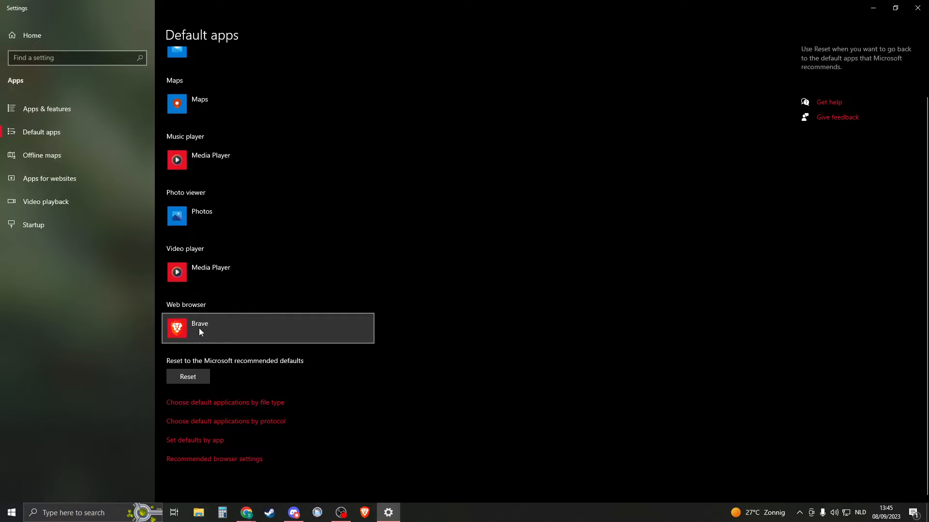
pyautogui.click(267, 328)
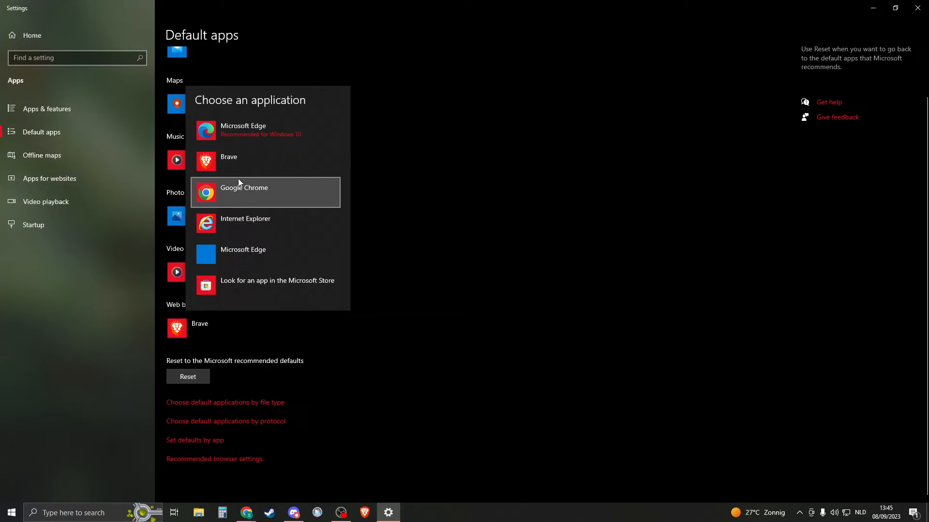
pyautogui.moveTo(240, 160)
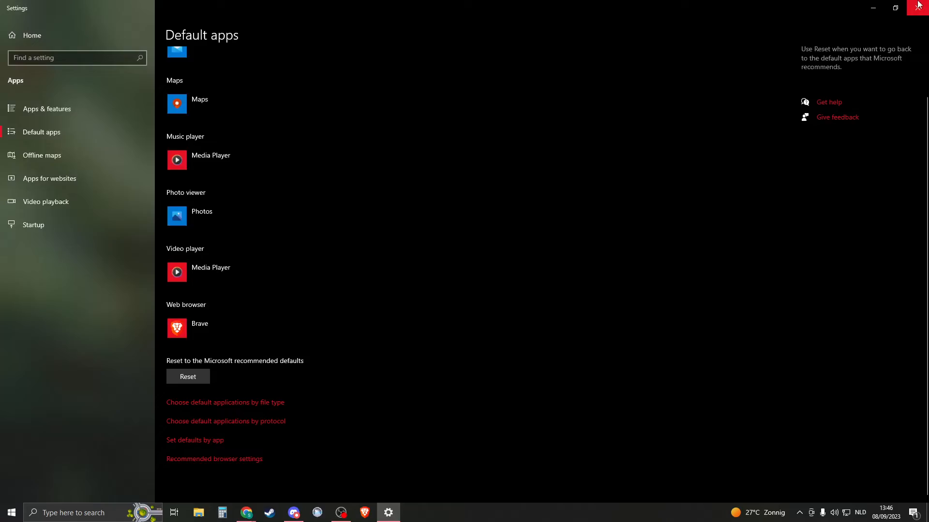
pyautogui.click(919, 7)
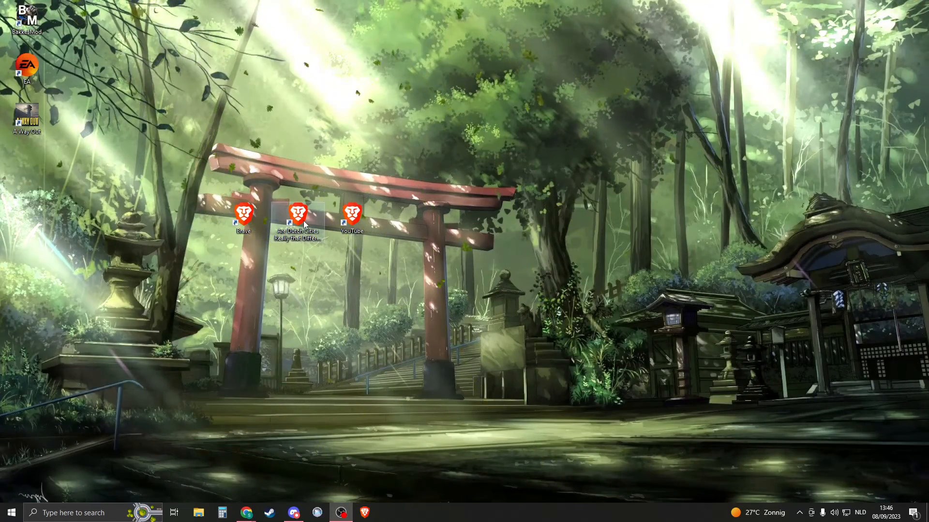